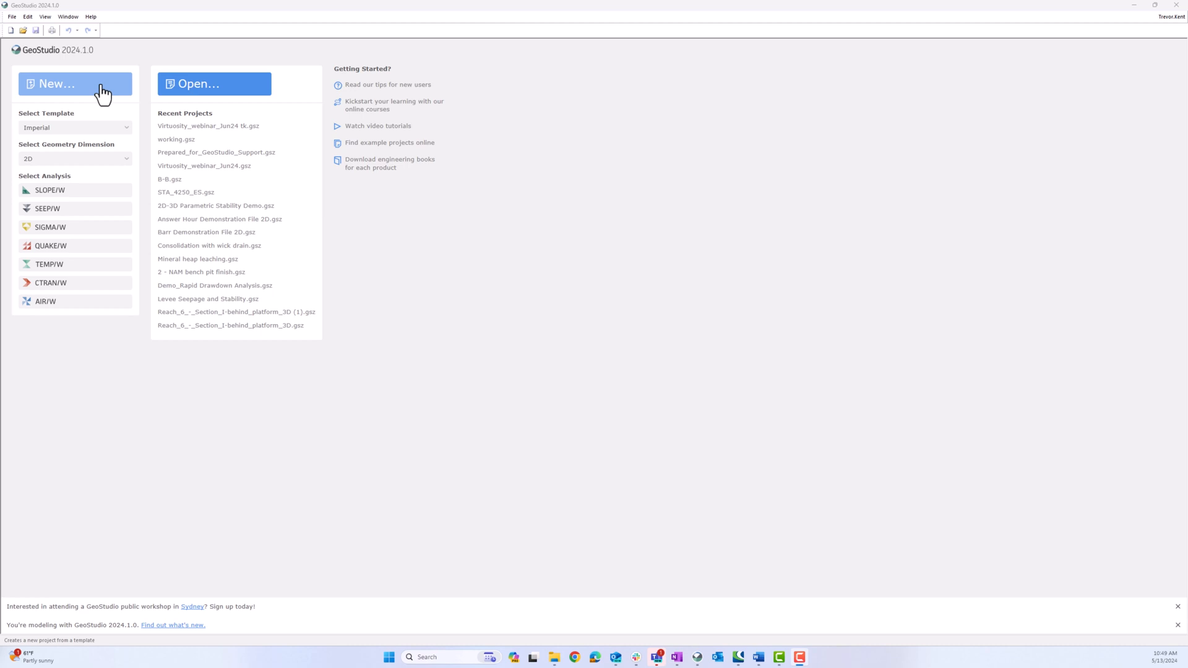
# Step: Create a new project from the Imperial template
pyautogui.click(75, 83)
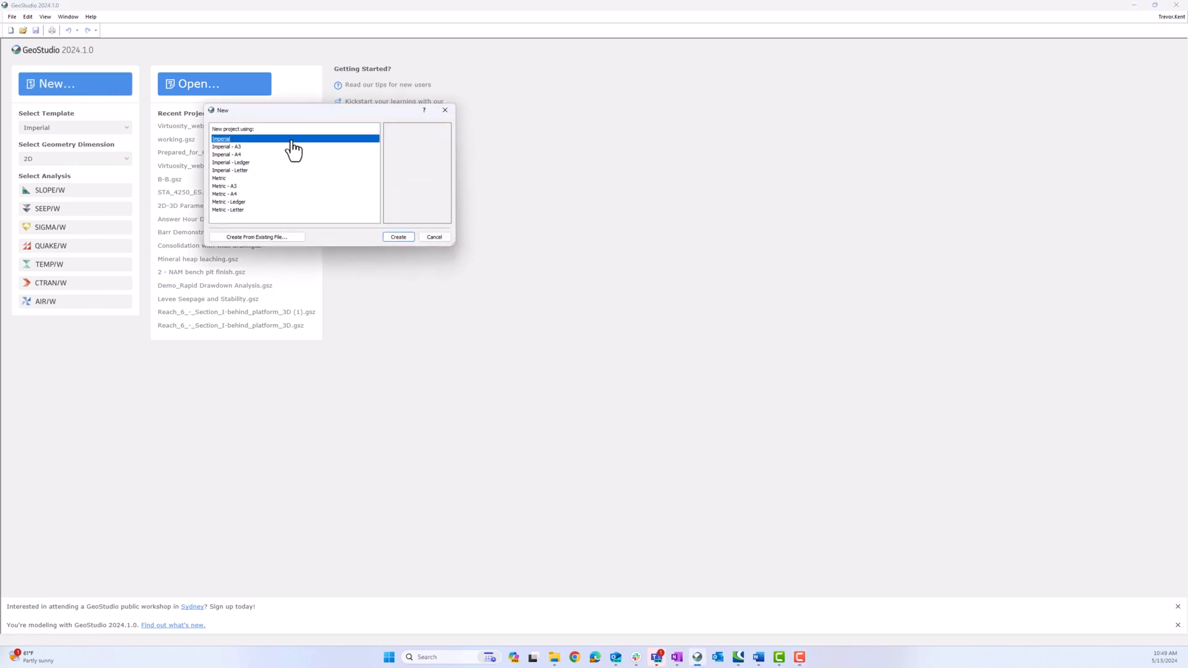
pyautogui.click(397, 238)
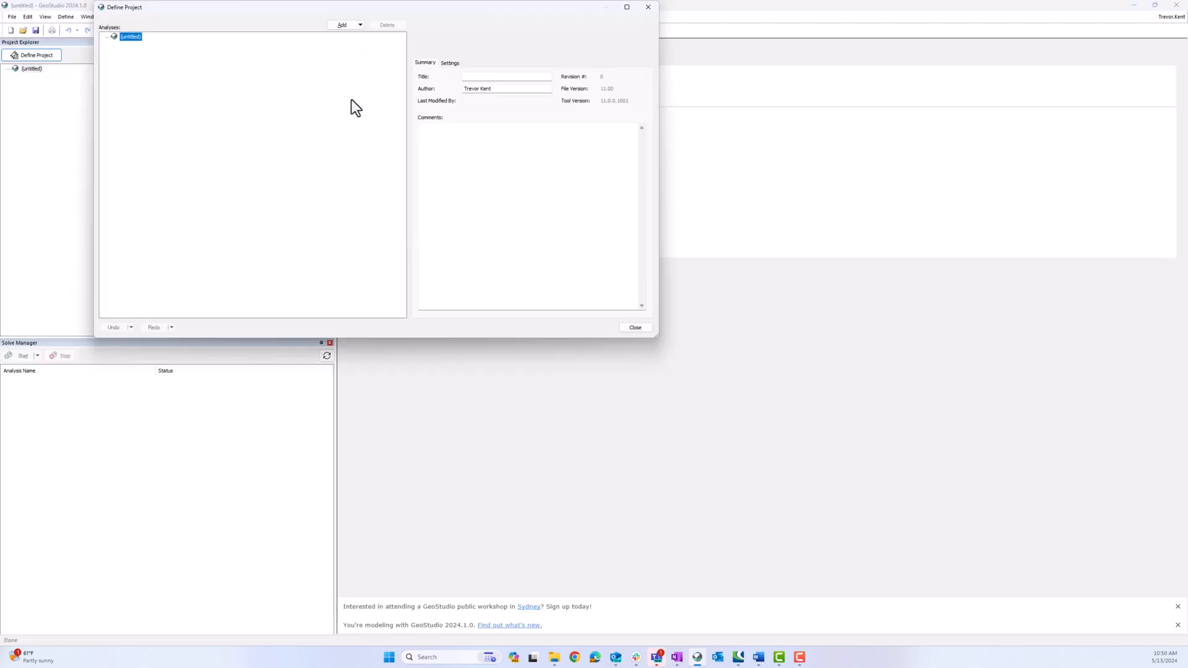
# Step: Add a 3D Geometry item to the project, accepting the 3D license activation notice
pyautogui.click(360, 25)
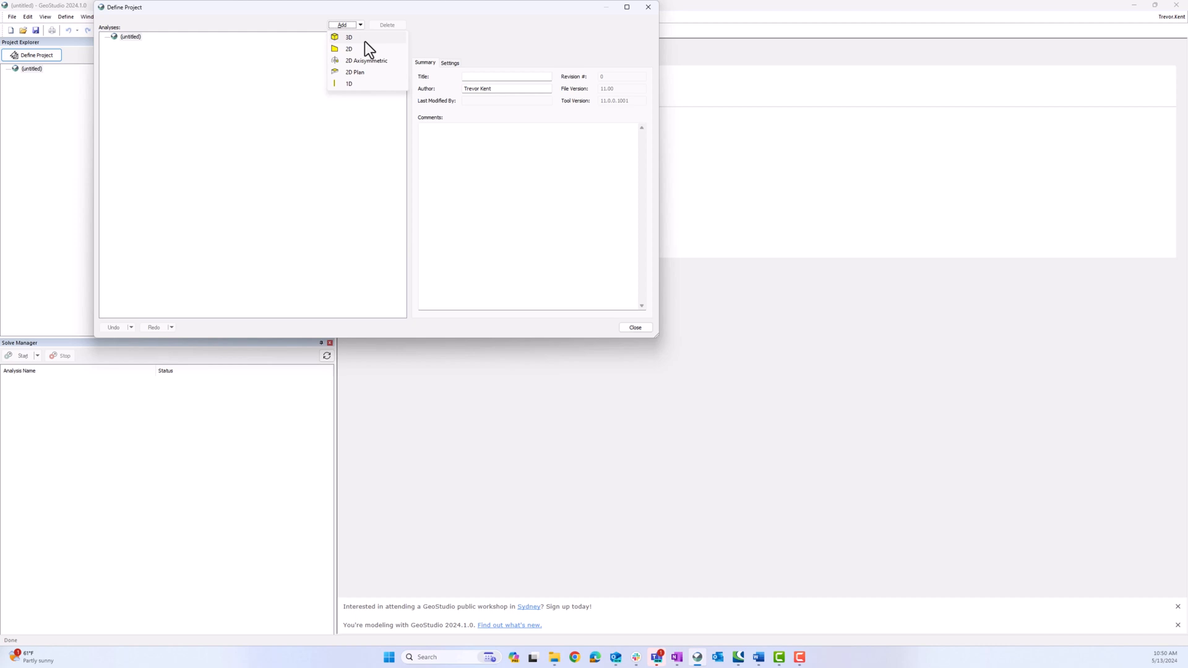
pyautogui.click(349, 35)
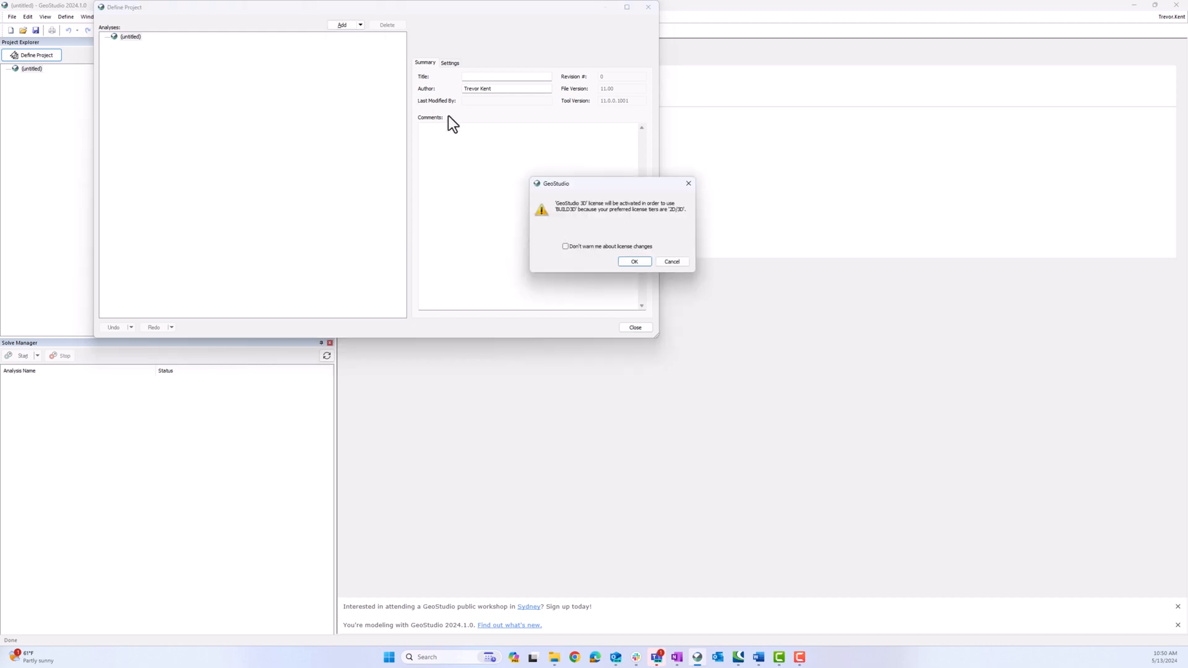
pyautogui.moveTo(634, 262)
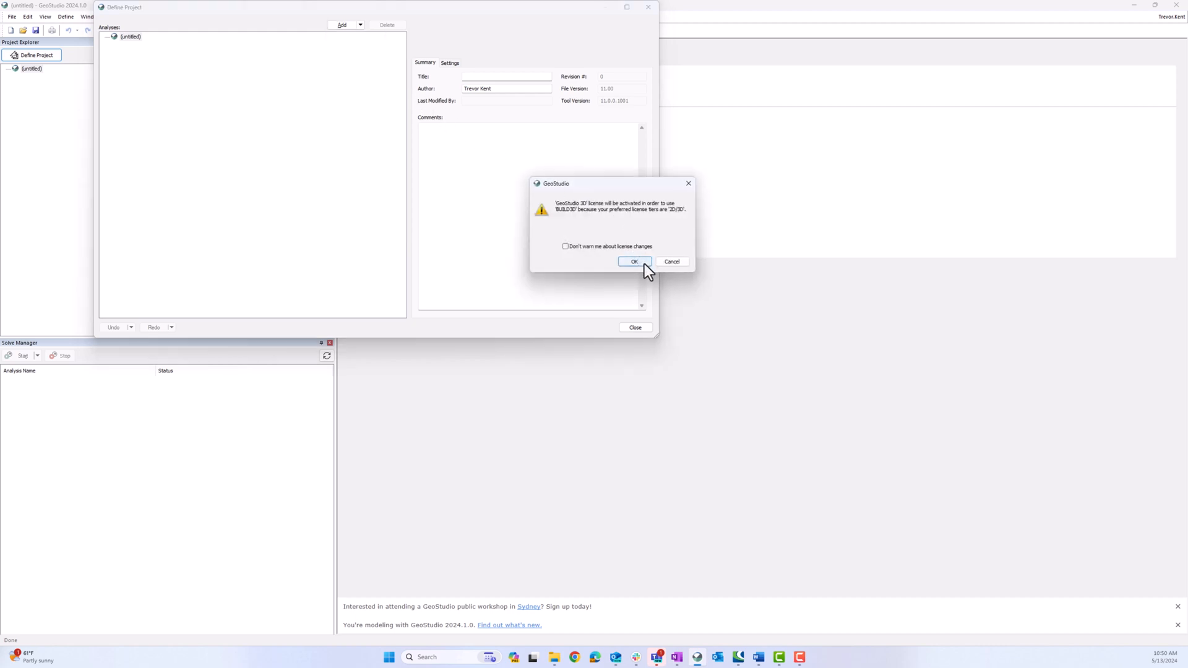
pyautogui.click(634, 261)
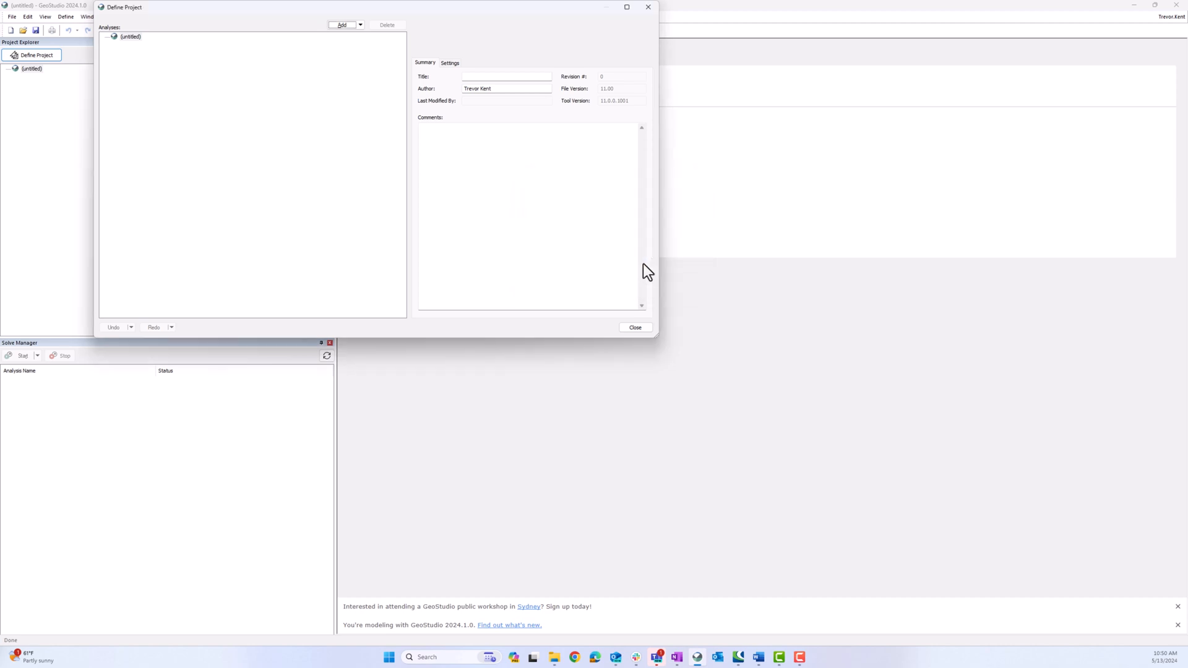
pyautogui.click(342, 25)
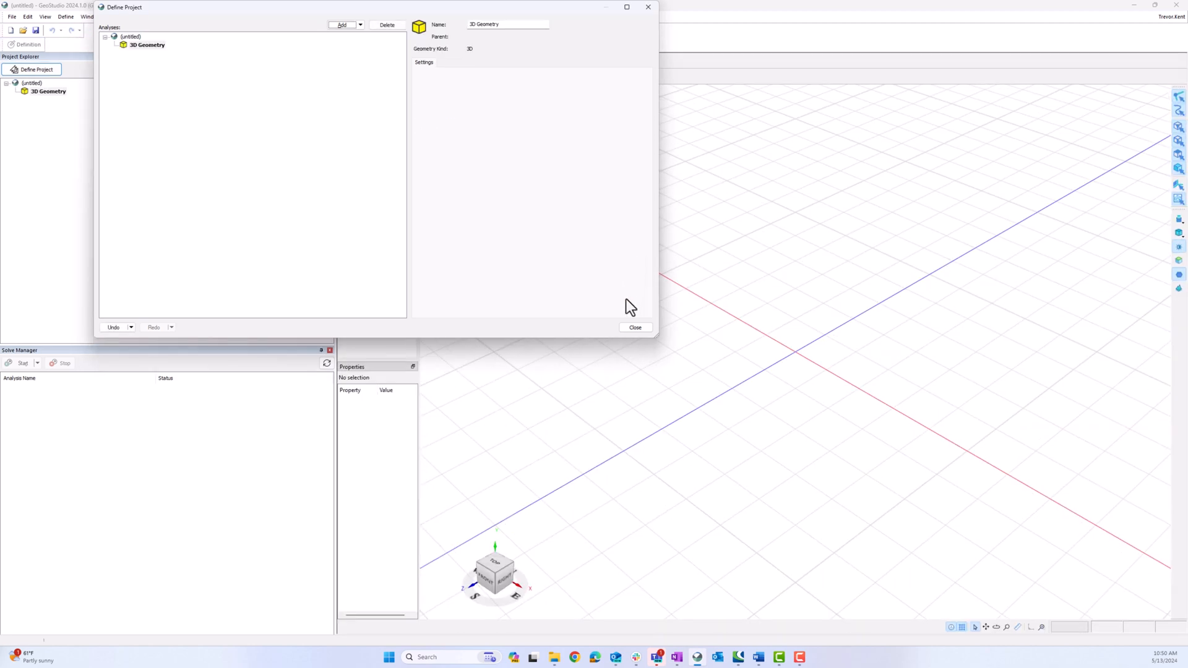
pyautogui.moveTo(635, 327)
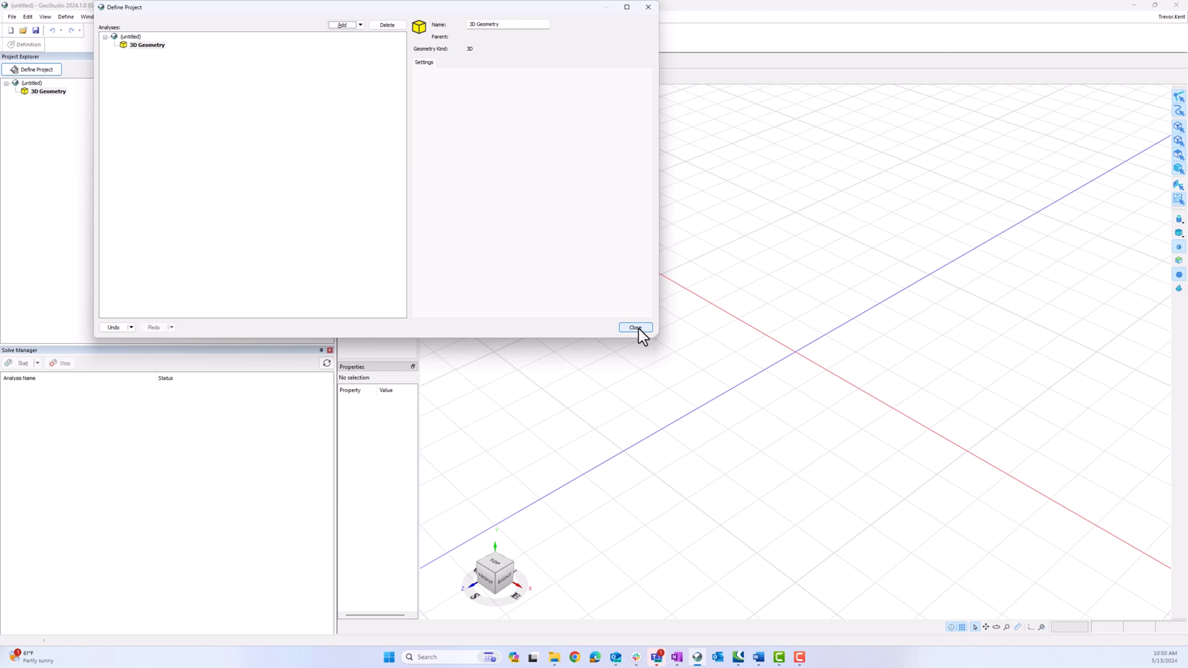
# Step: Close Define Project and start a Geological Model Volumes import from Central
pyautogui.click(635, 327)
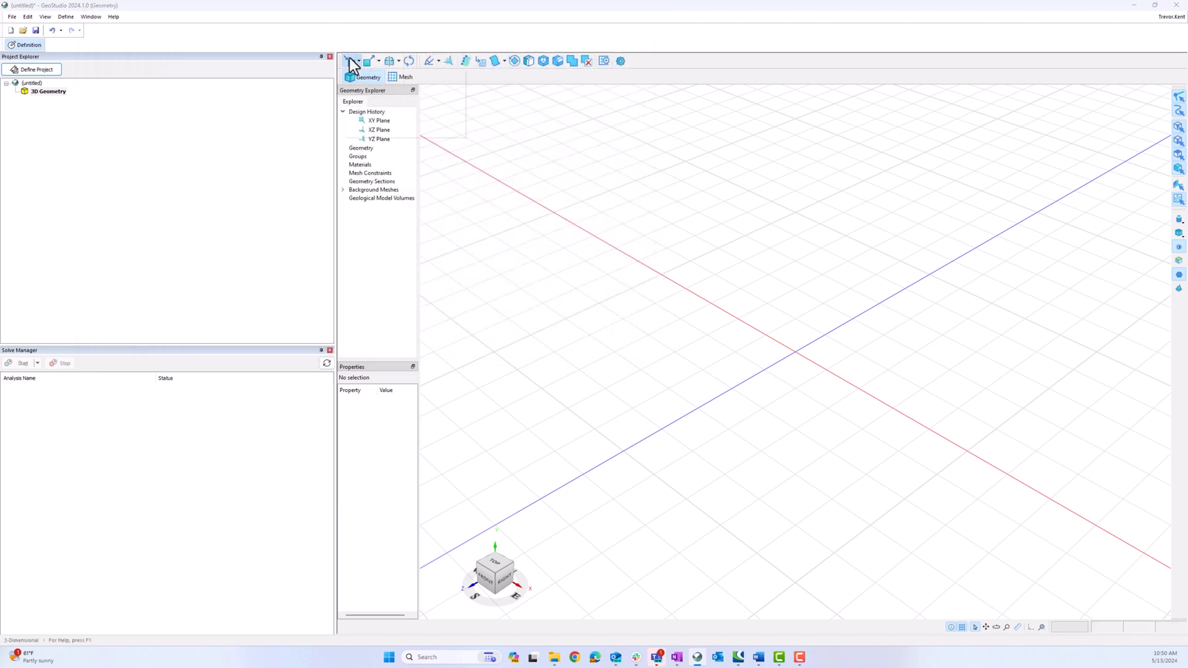
pyautogui.click(351, 60)
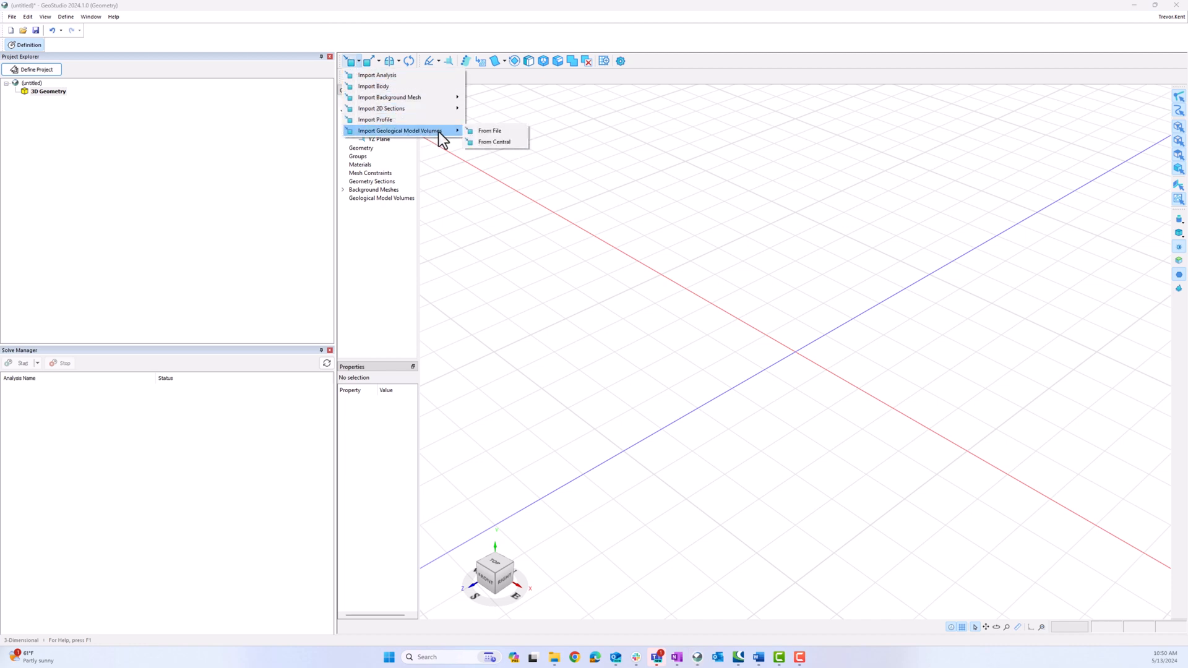
pyautogui.moveTo(494, 141)
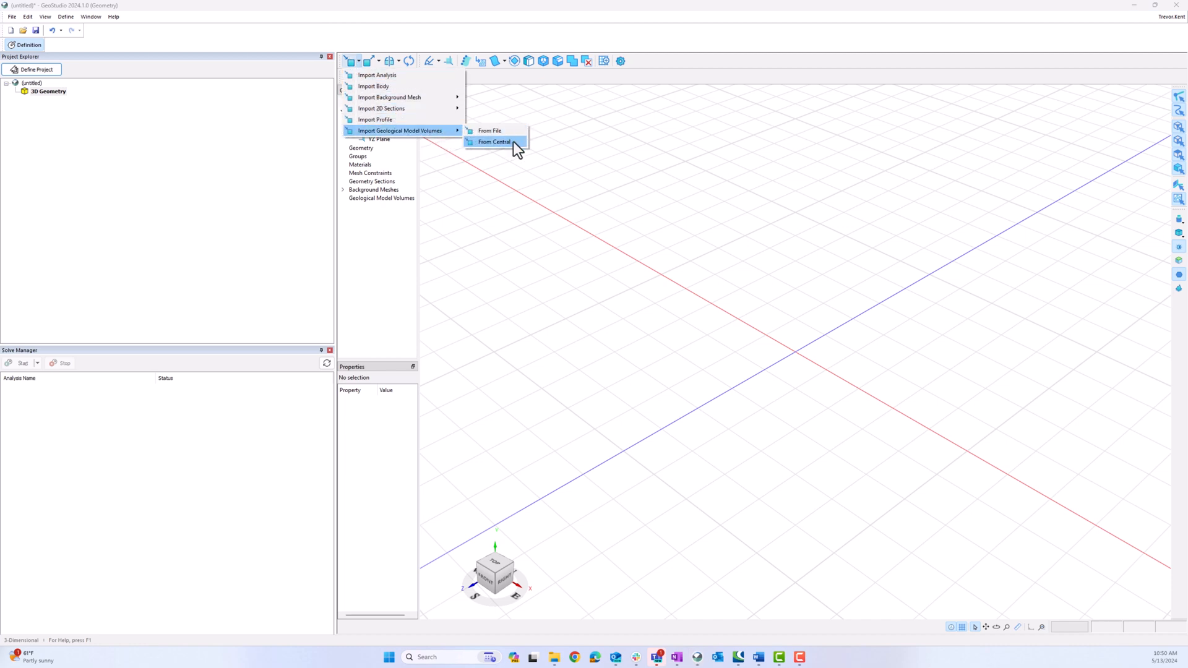
pyautogui.moveTo(515, 144)
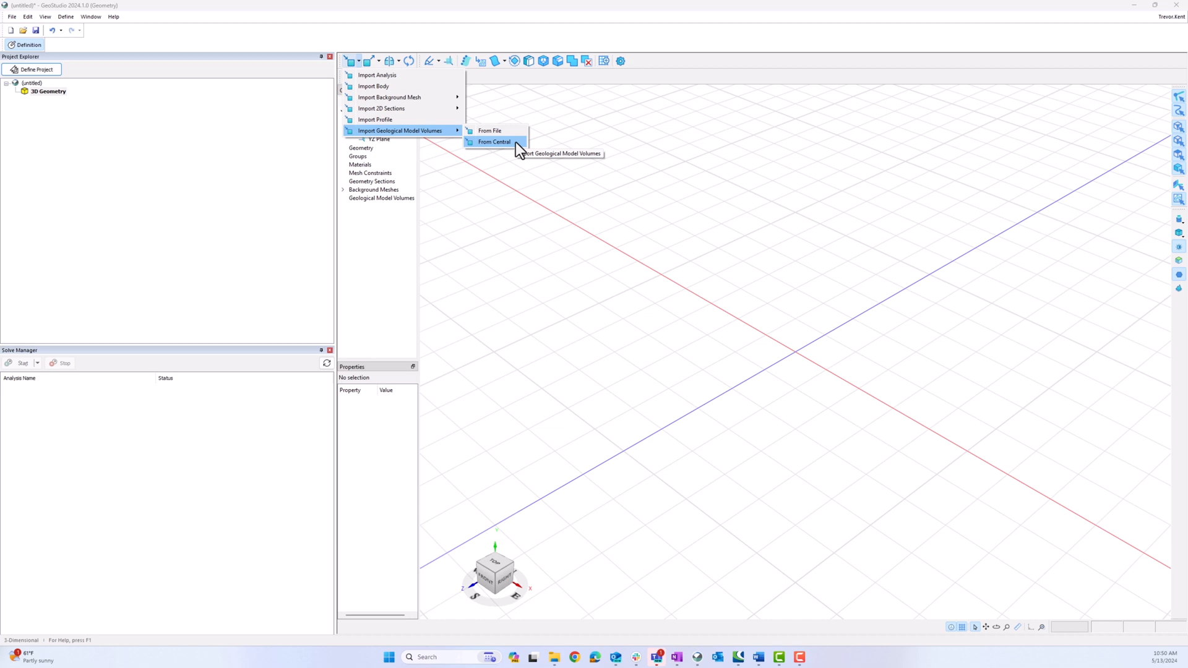
pyautogui.click(493, 141)
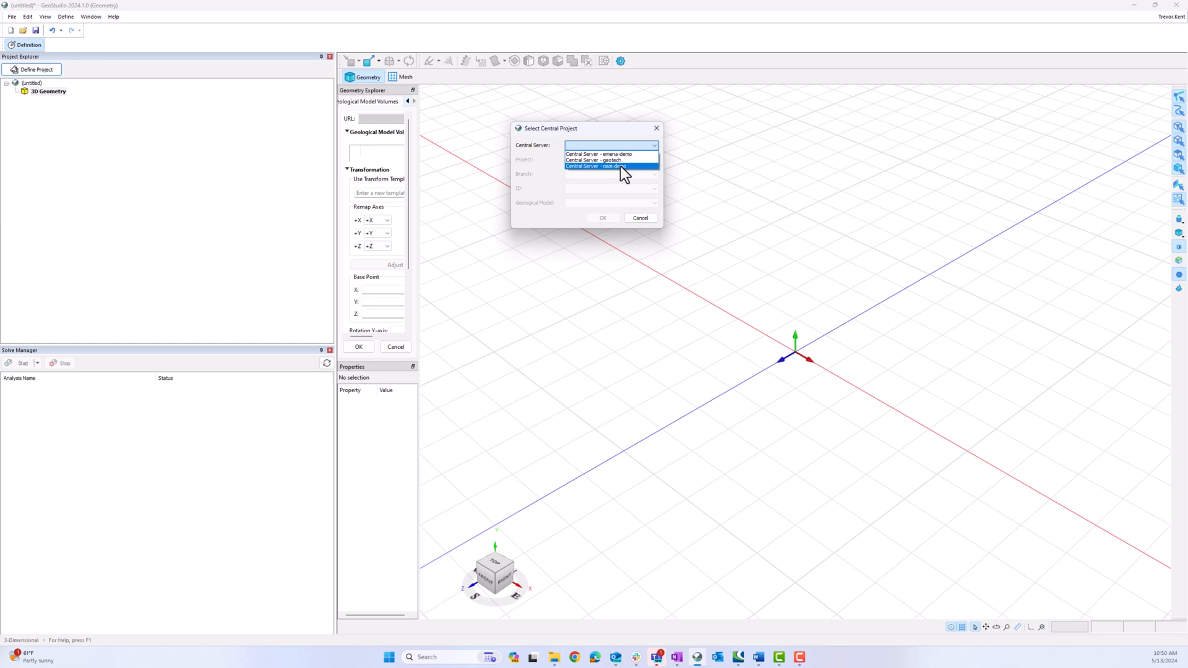
# Step: Pick nam-demo server, Embankment Dam project, Geotech Analysis branch, default ID and Earthen Dam GM model
pyautogui.click(610, 166)
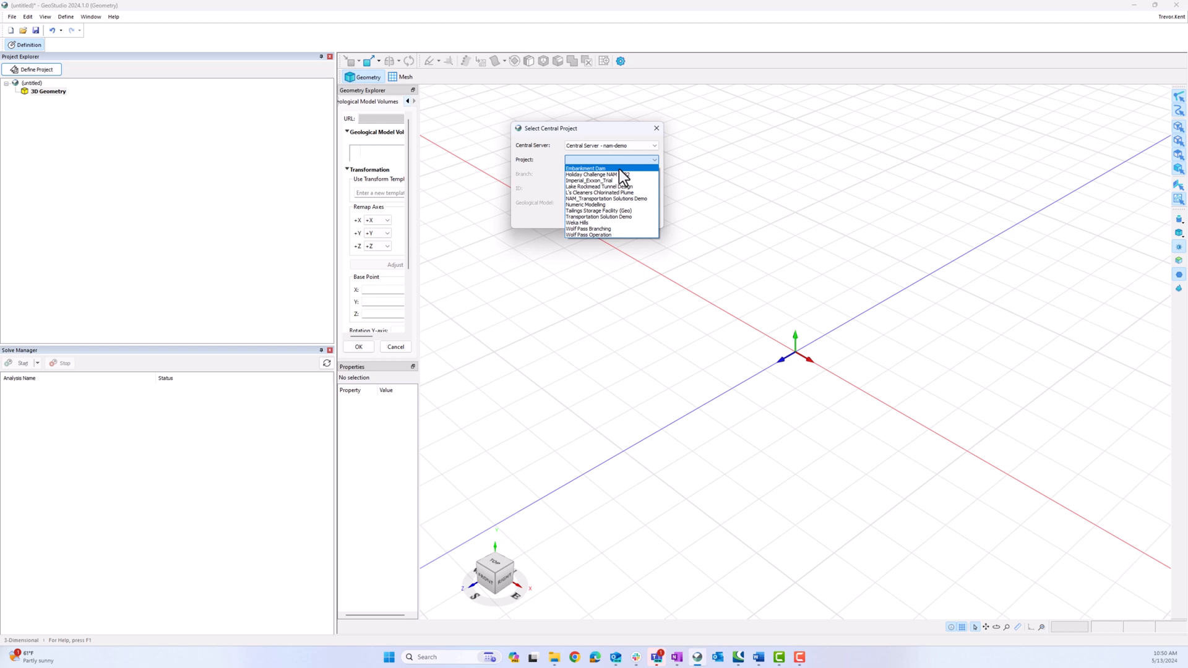
pyautogui.click(584, 167)
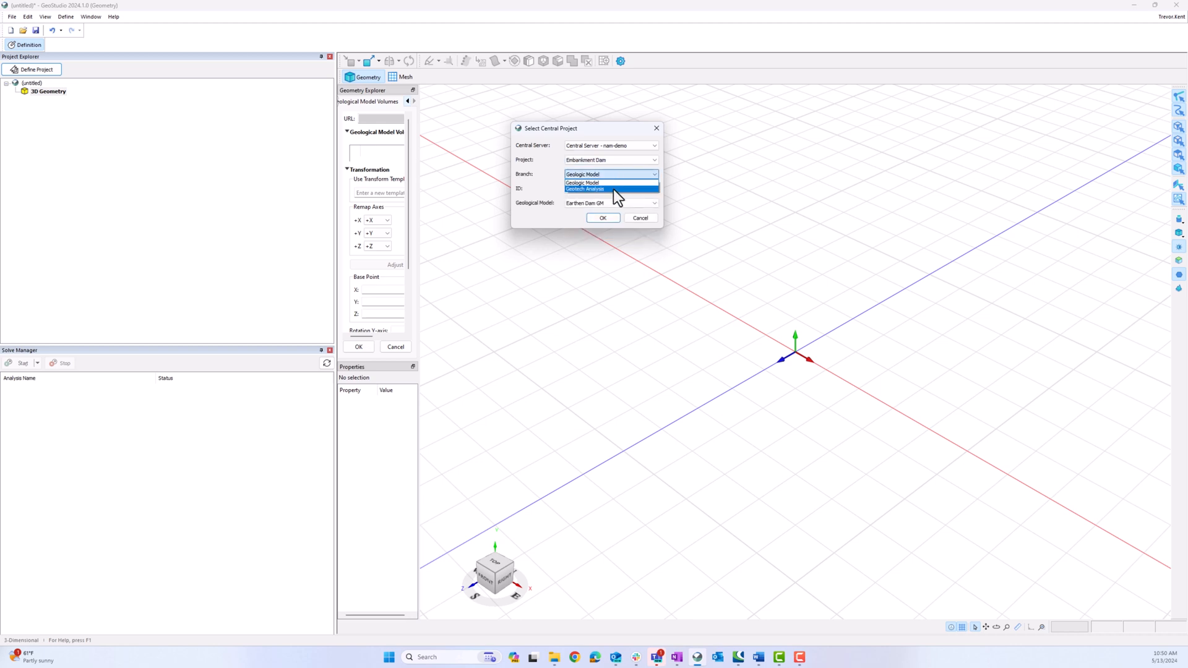
pyautogui.click(585, 189)
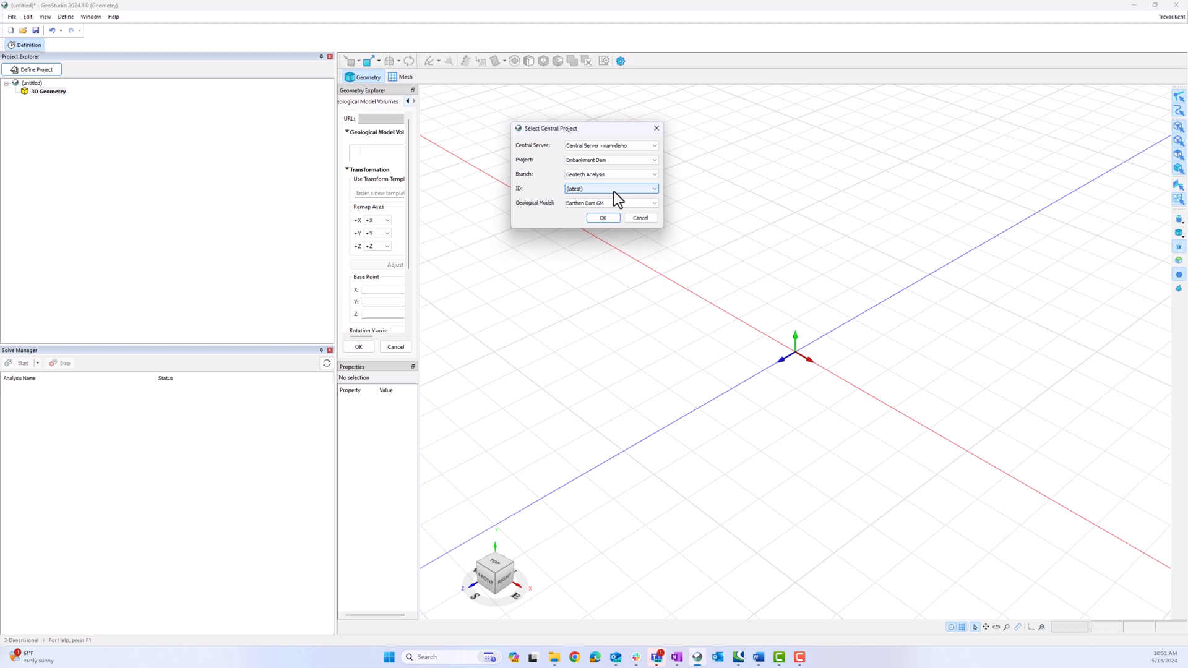
pyautogui.click(653, 189)
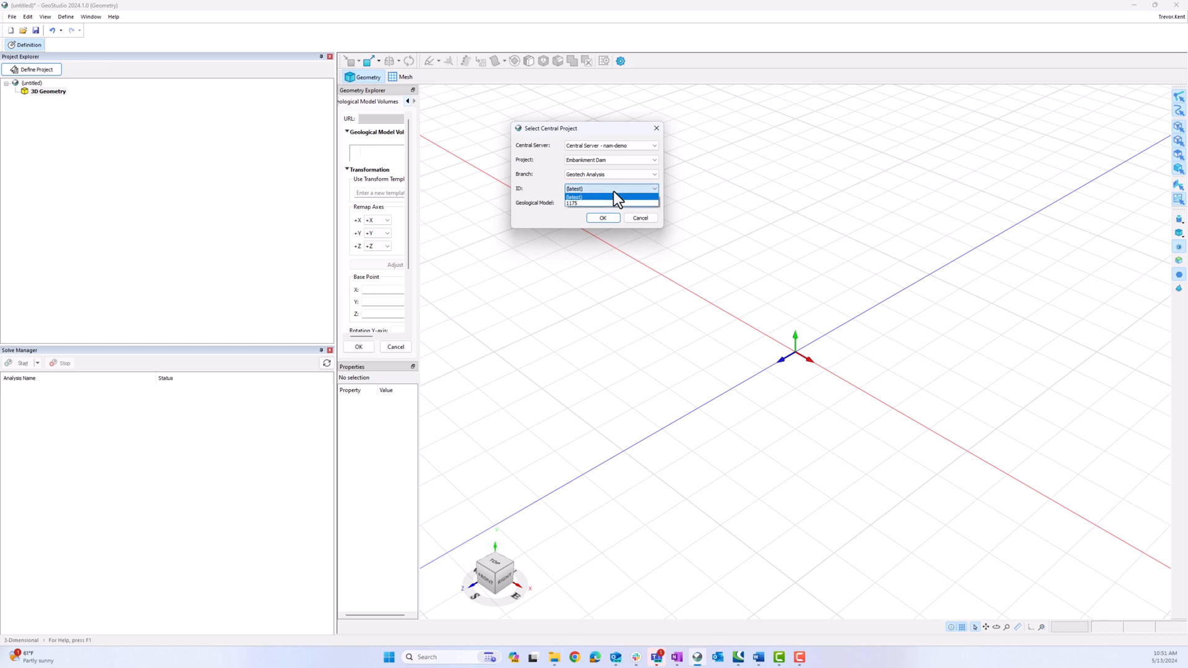
pyautogui.click(574, 188)
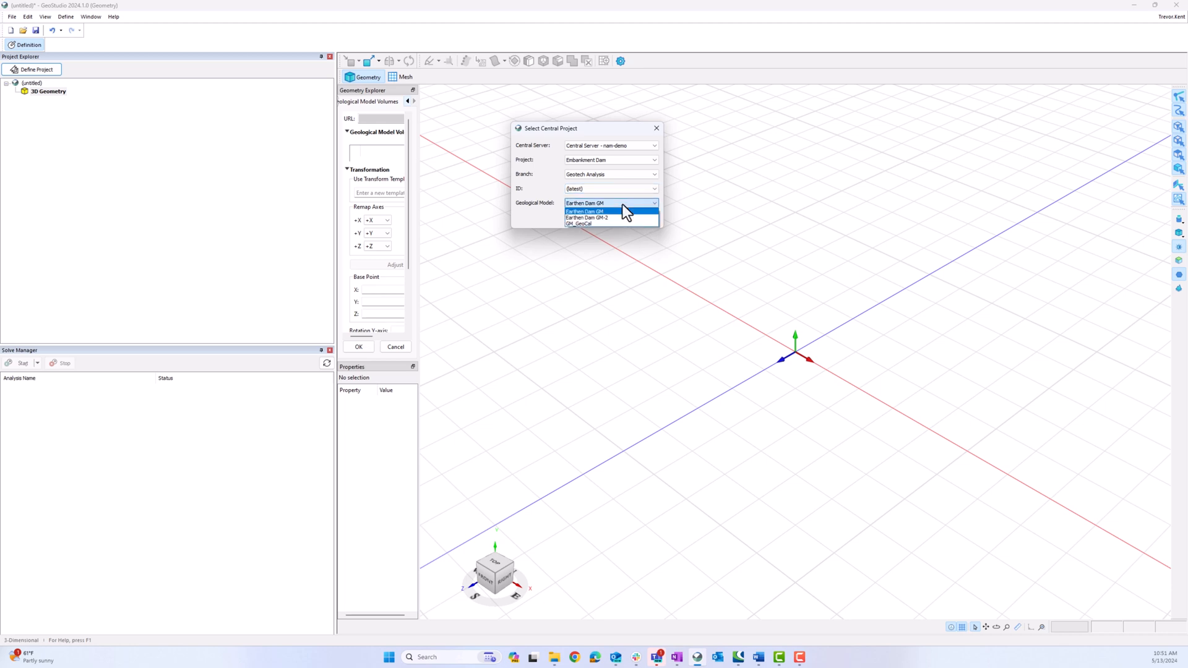
pyautogui.click(585, 202)
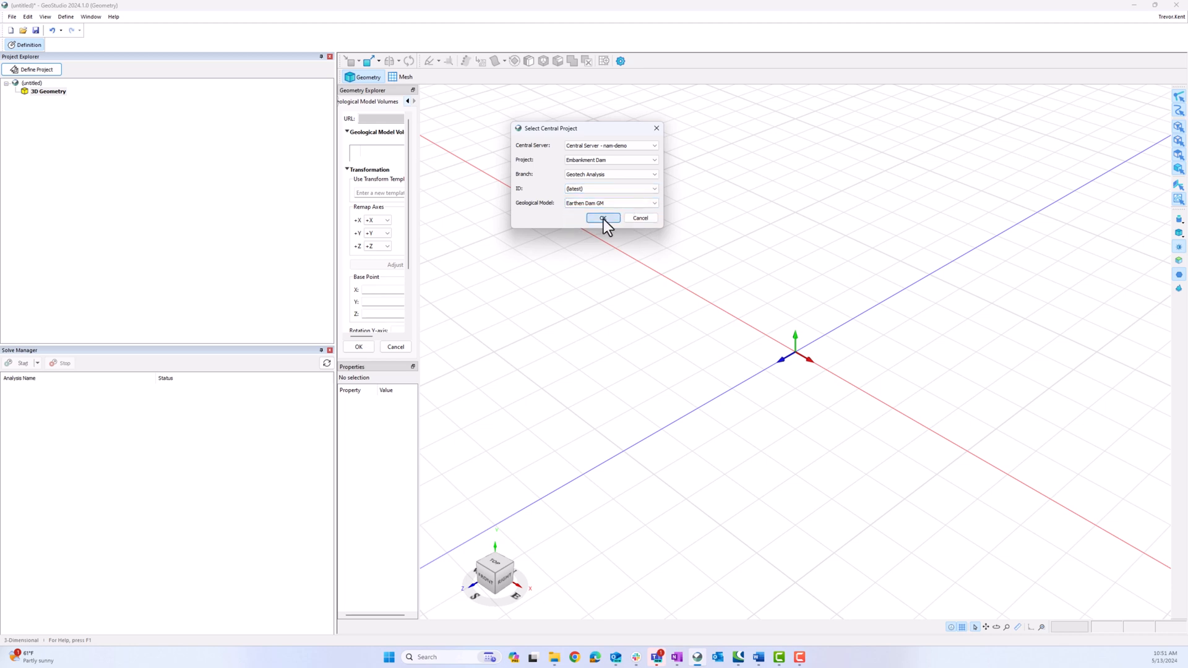
# Step: Confirm the Central selection to load the Earthen Dam GM volumes into the import panel
pyautogui.click(603, 218)
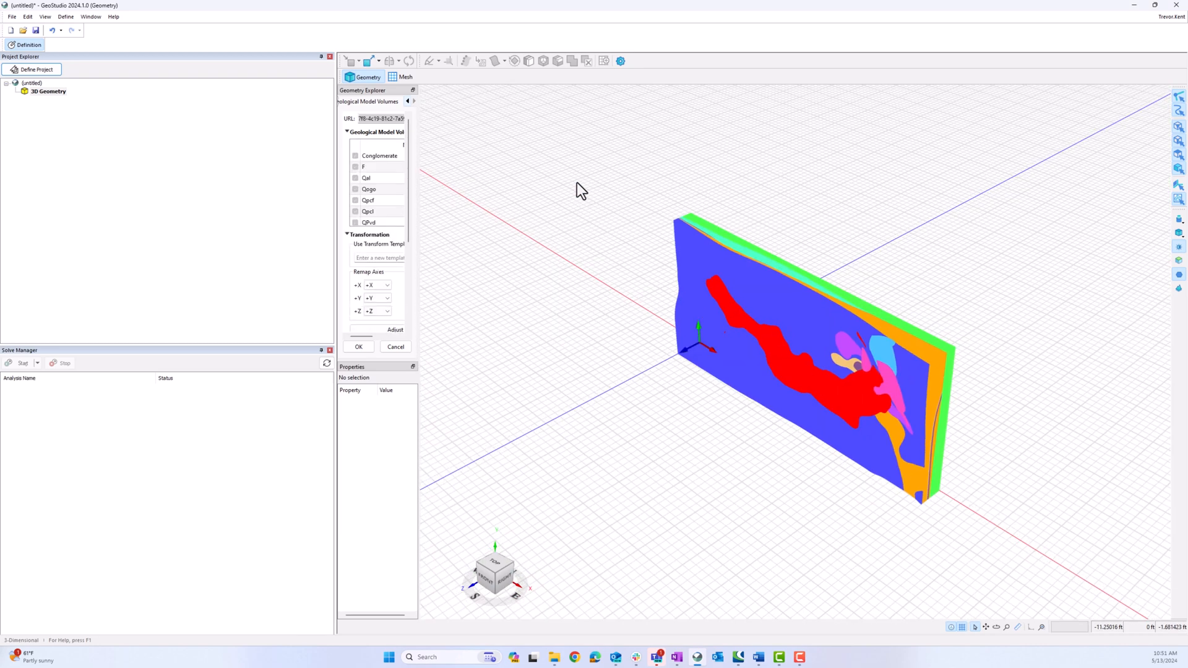
pyautogui.moveTo(917, 599)
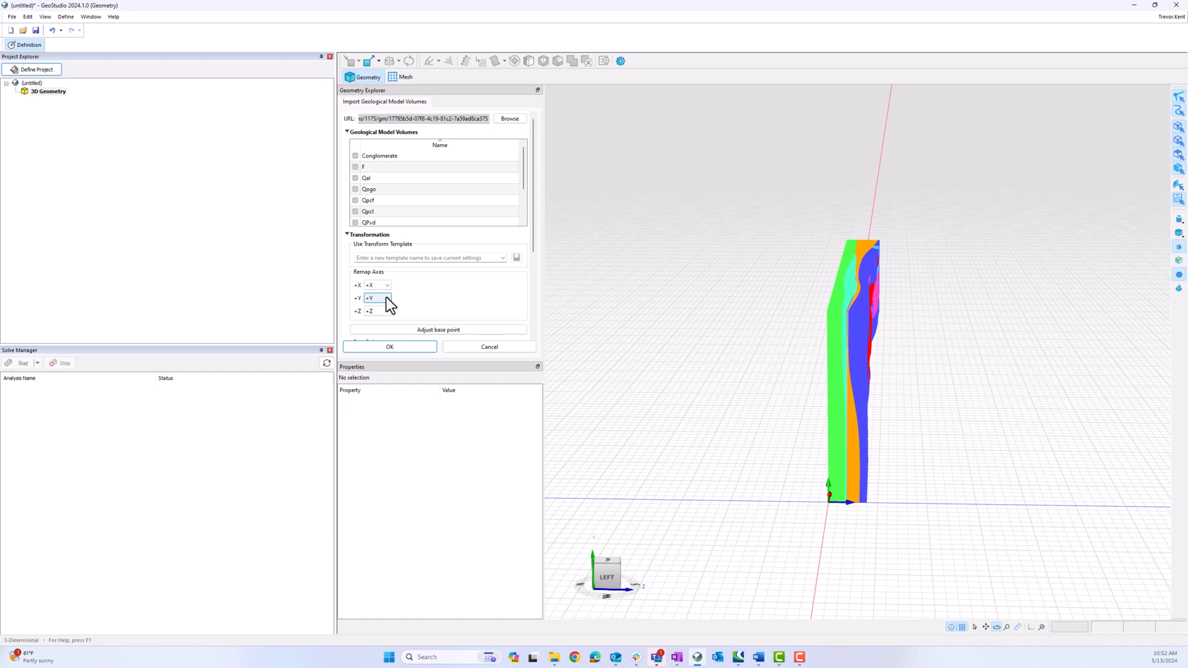
# Step: Remap +Y to -Z and +Z to +Y, then adjust the base point so the dam lies flat
pyautogui.click(387, 297)
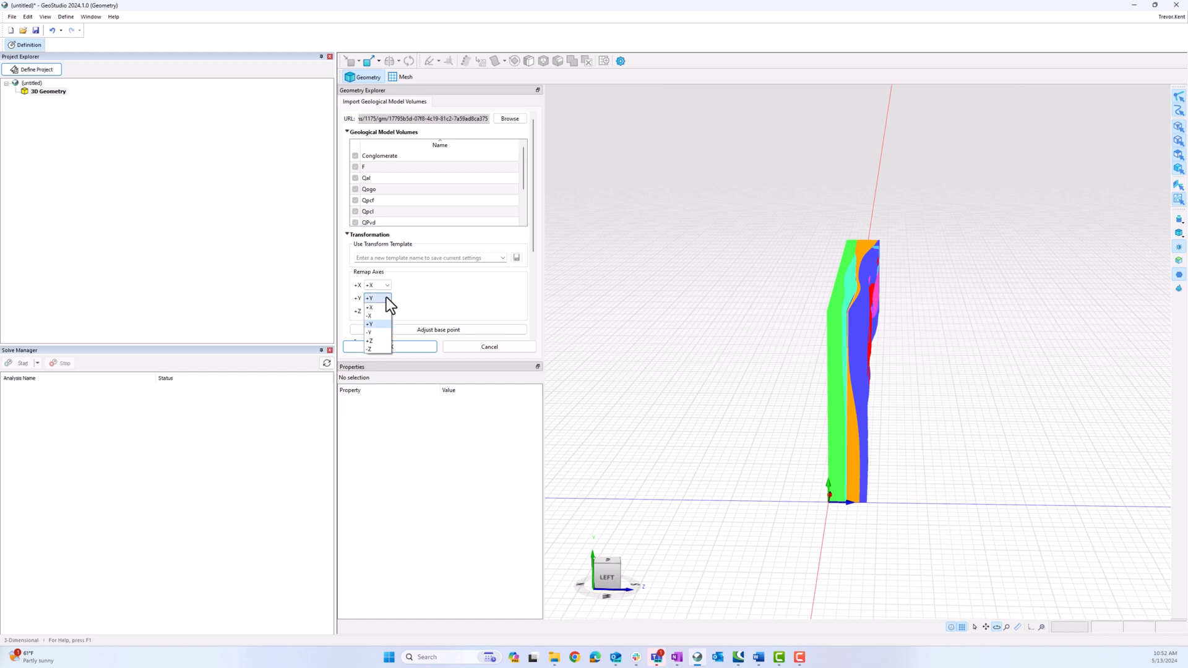
pyautogui.click(370, 340)
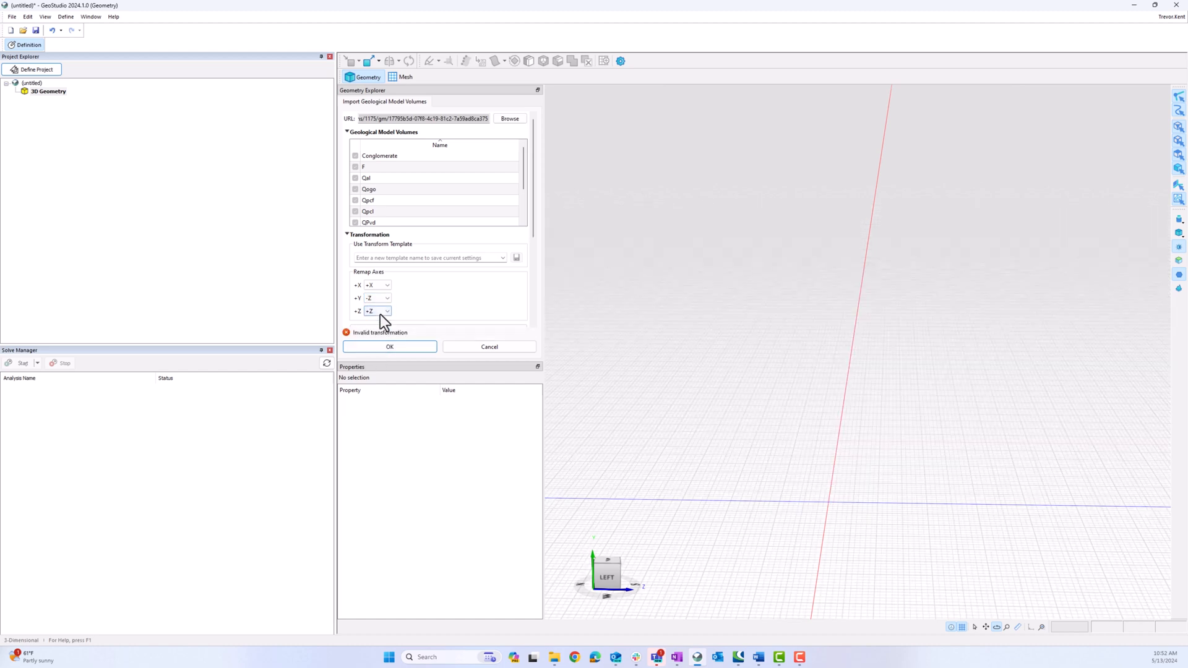
pyautogui.click(386, 312)
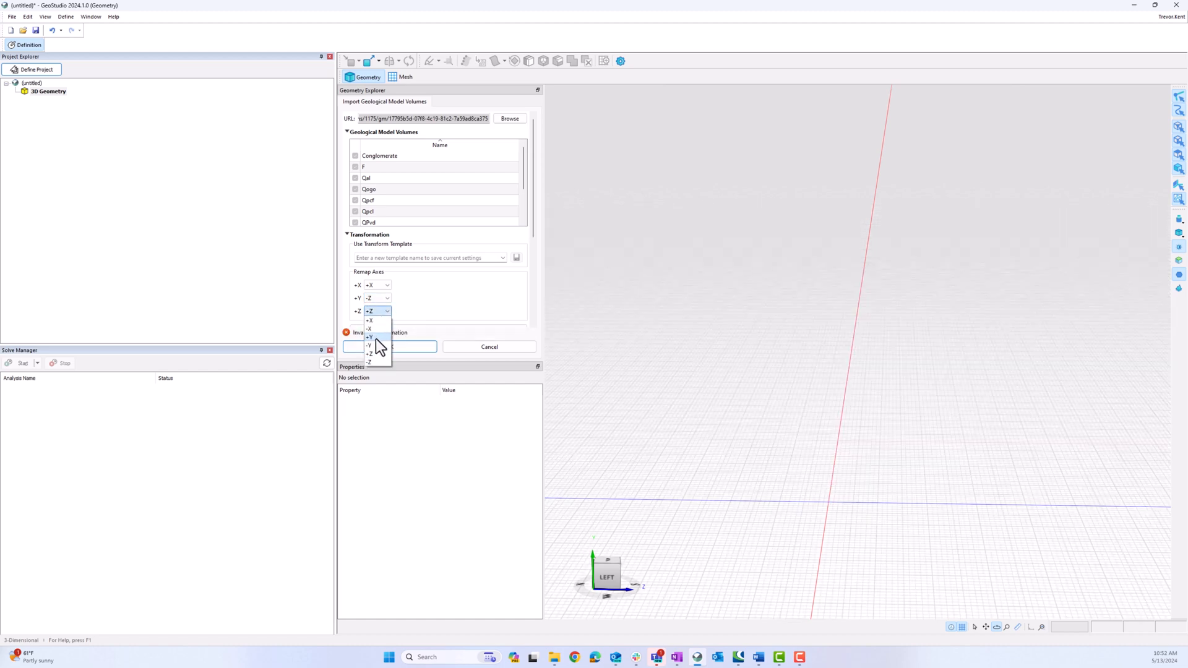
pyautogui.click(370, 336)
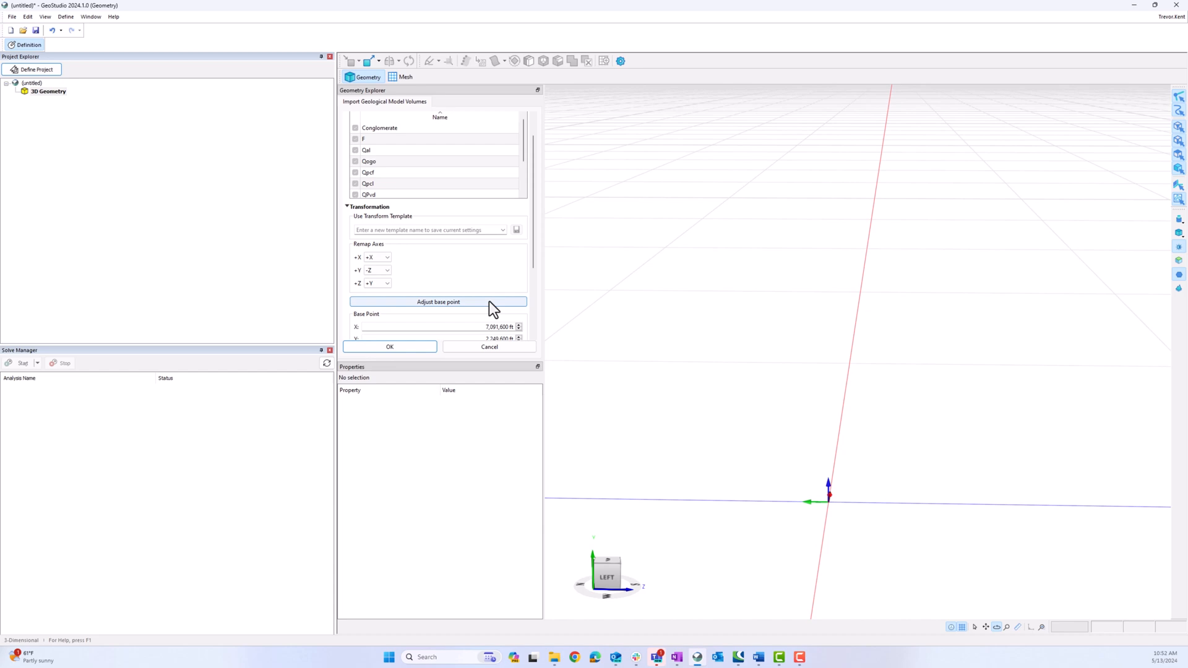
pyautogui.click(438, 302)
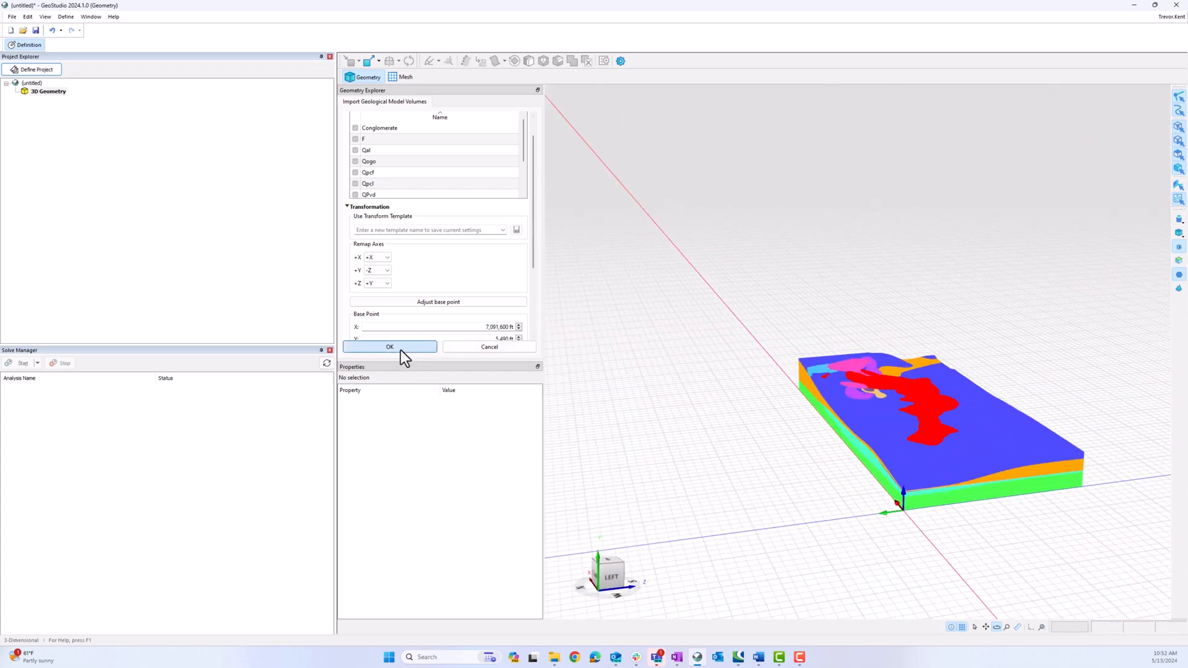
# Step: Apply the transformation to import Conglomerate, Qal, Tb and the other volumes into the geometry
pyautogui.click(390, 347)
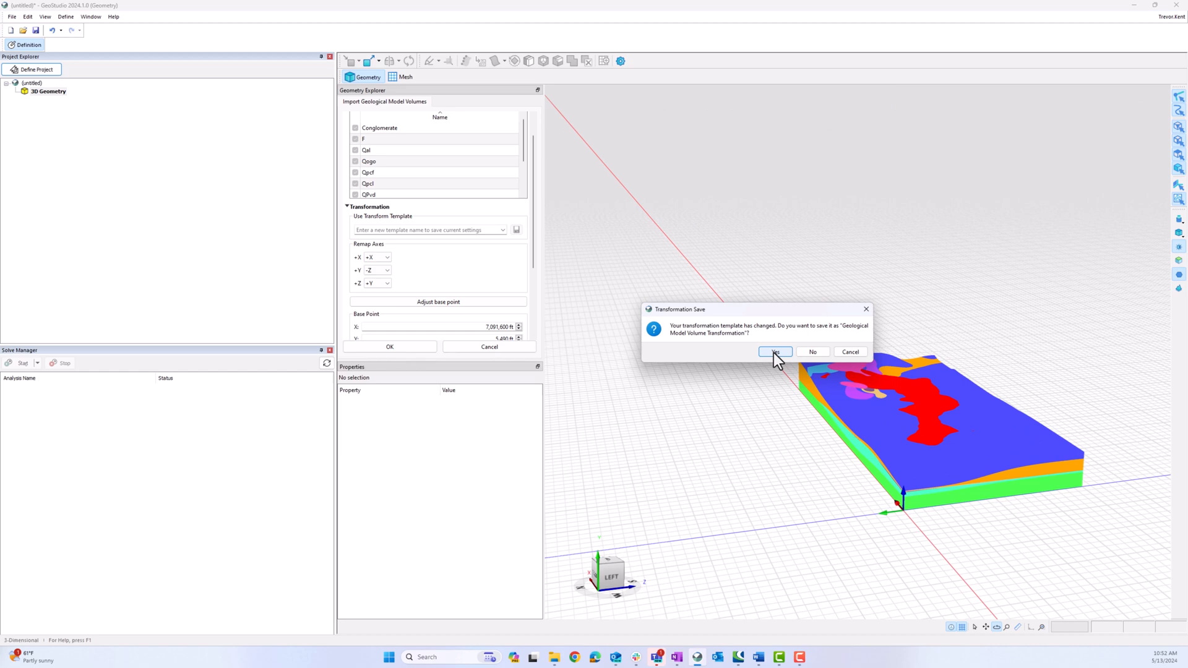
pyautogui.moveTo(788, 360)
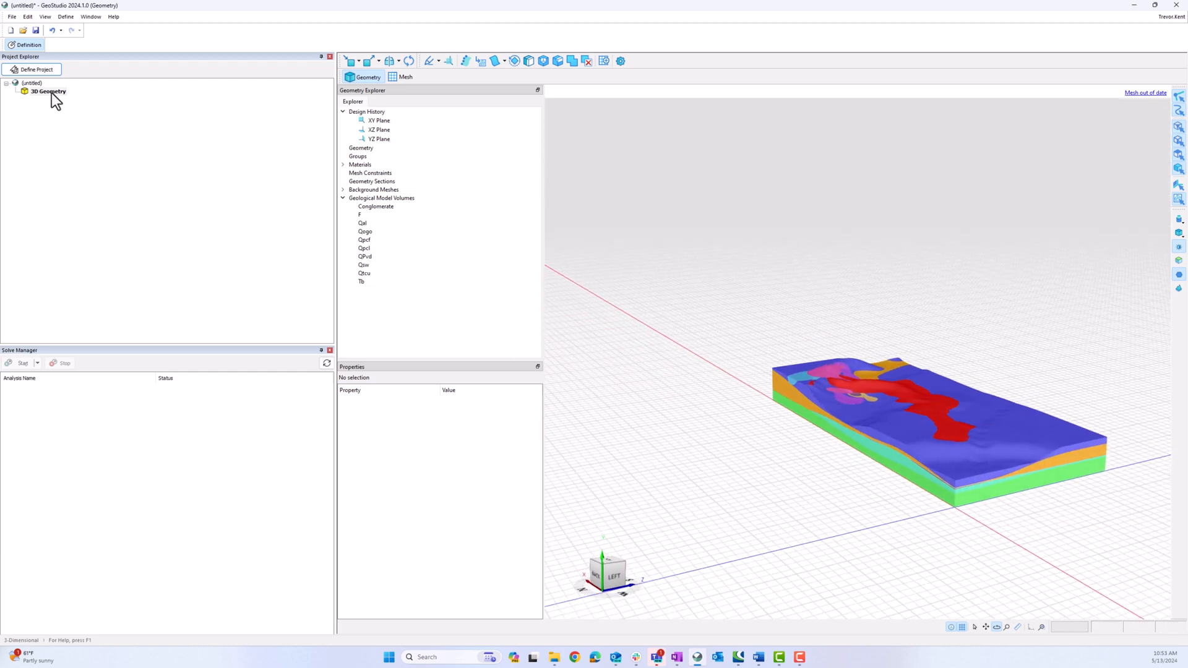
# Step: Add a SLOPE3D Limit Equilibrium slope stability analysis under the 3D Geometry
pyautogui.rightClick(48, 90)
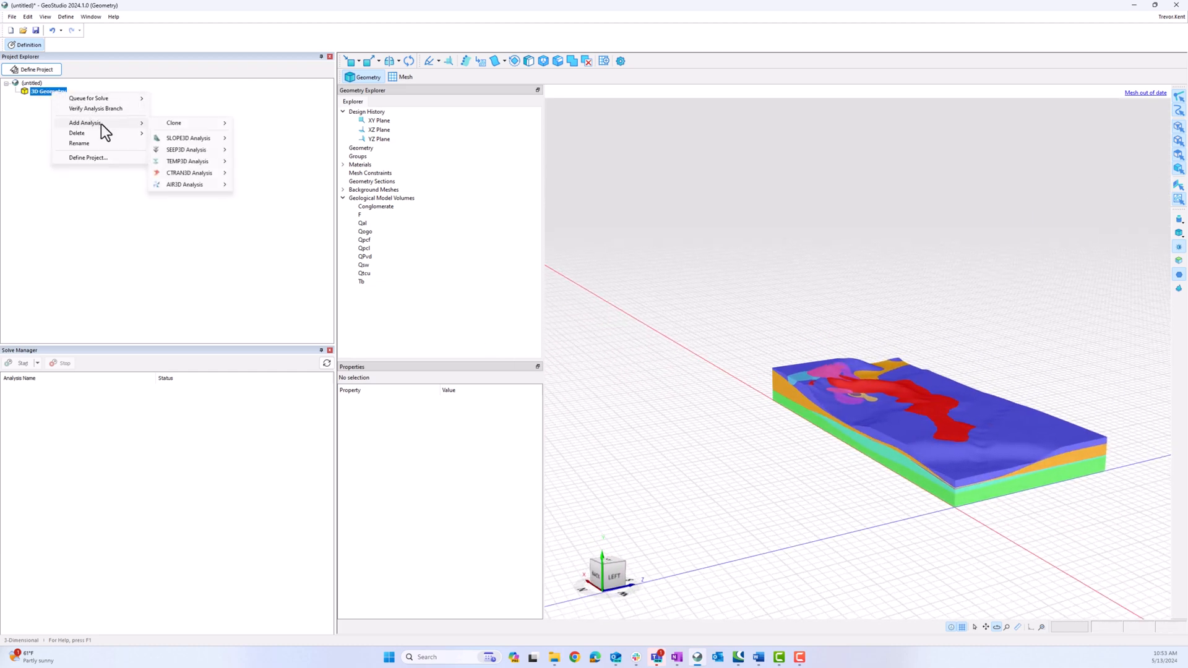
pyautogui.moveTo(190, 137)
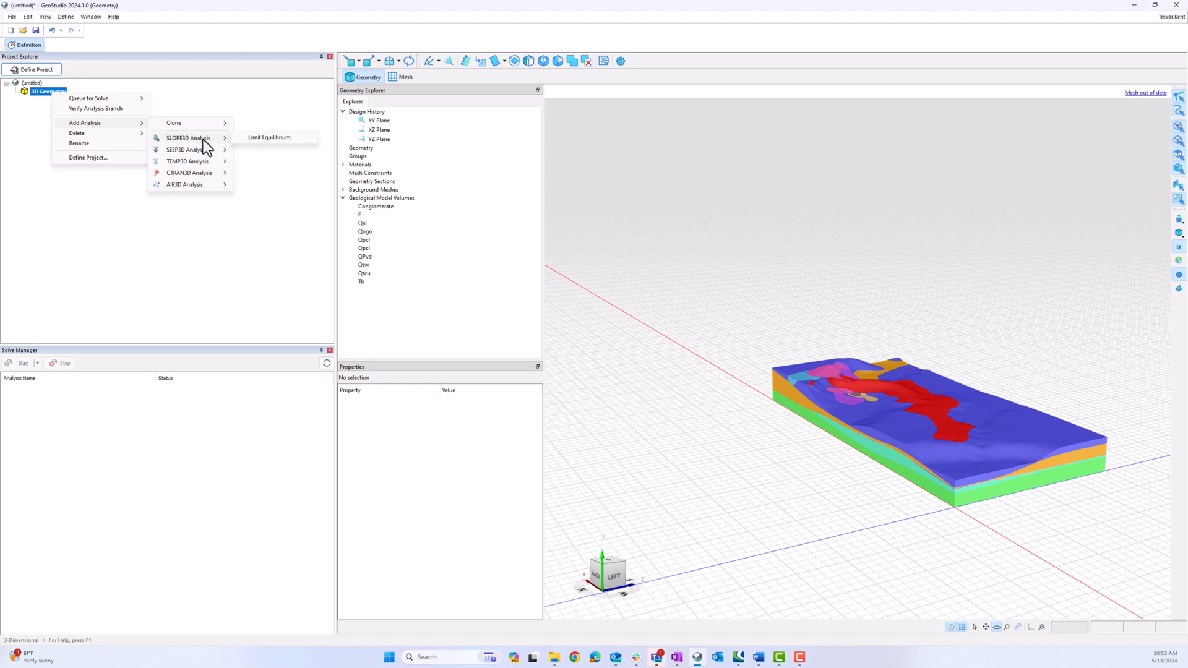
pyautogui.click(268, 138)
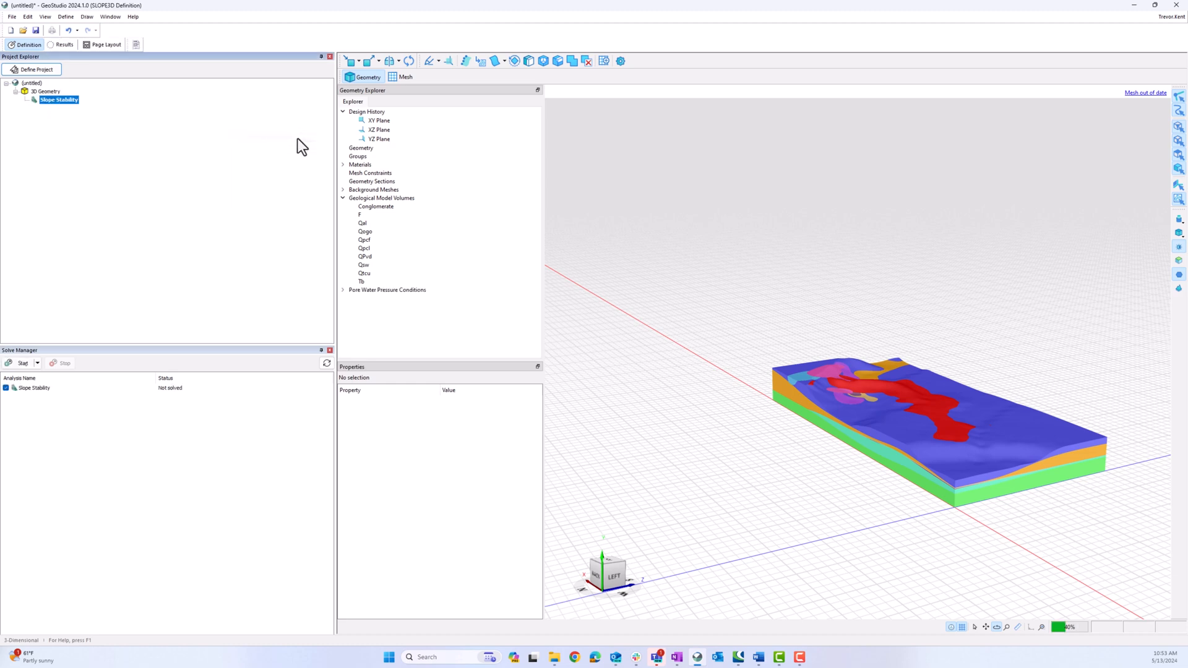